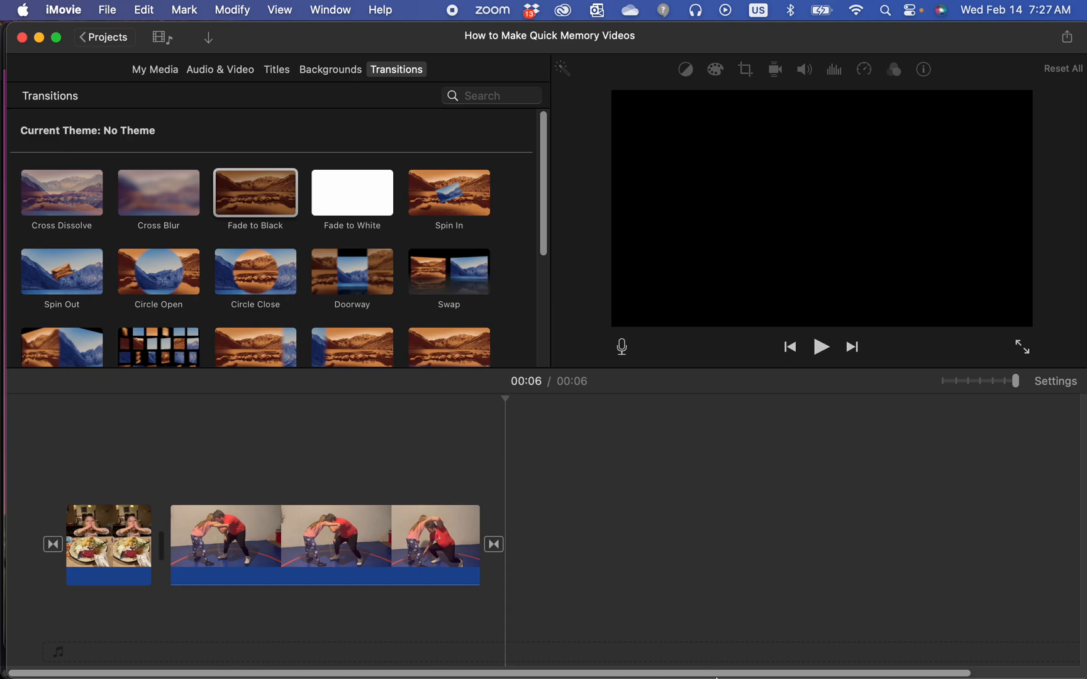
mouse_move(678, 555)
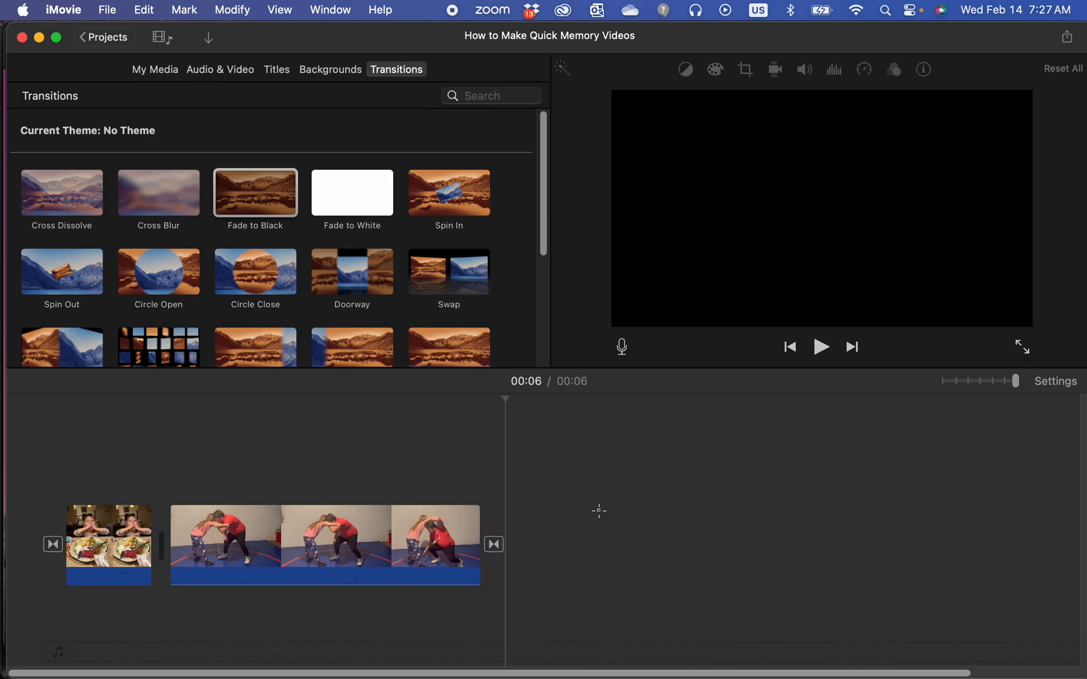
Browse the title styles down to Scrolling Credits and preview it.
click(252, 545)
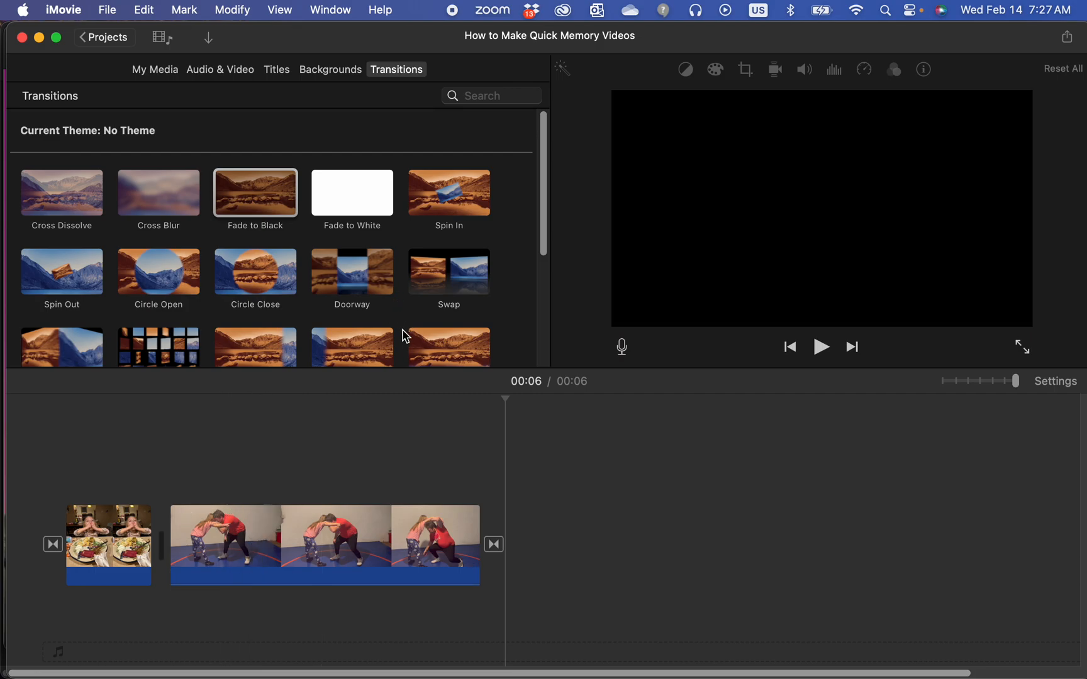
mouse_move(541, 293)
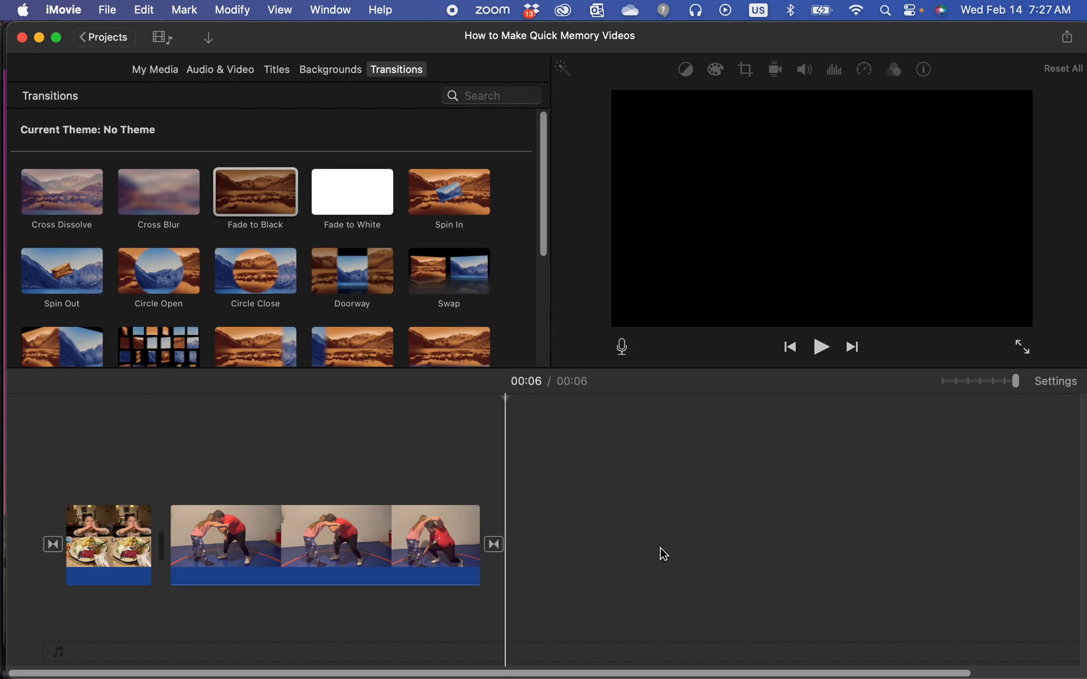
mouse_move(395, 157)
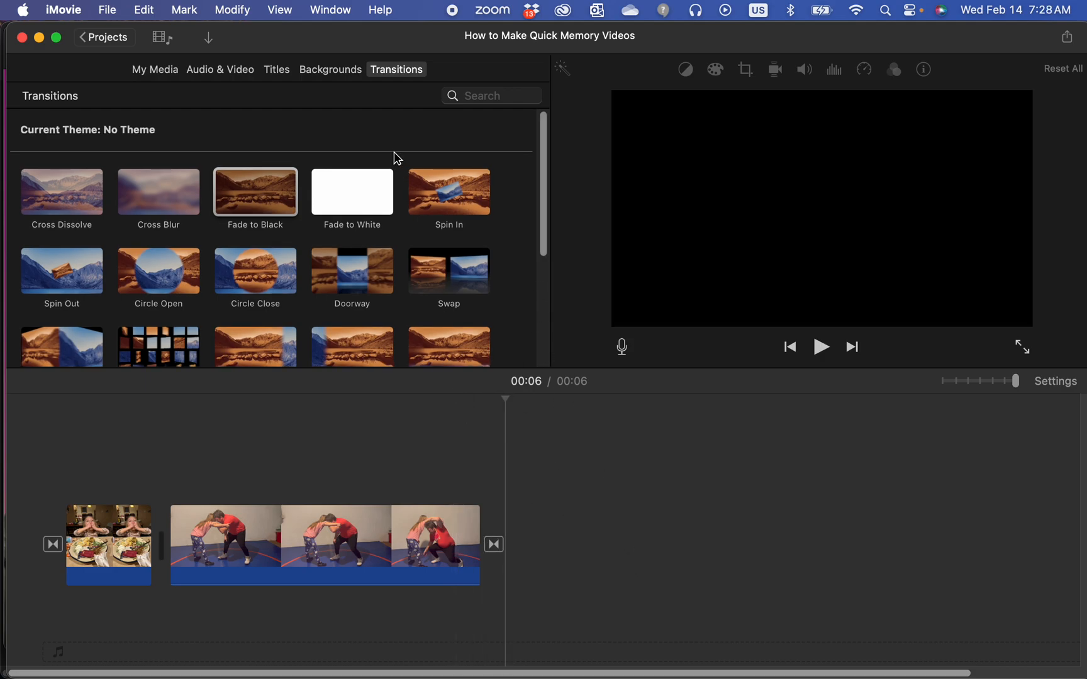
click(276, 69)
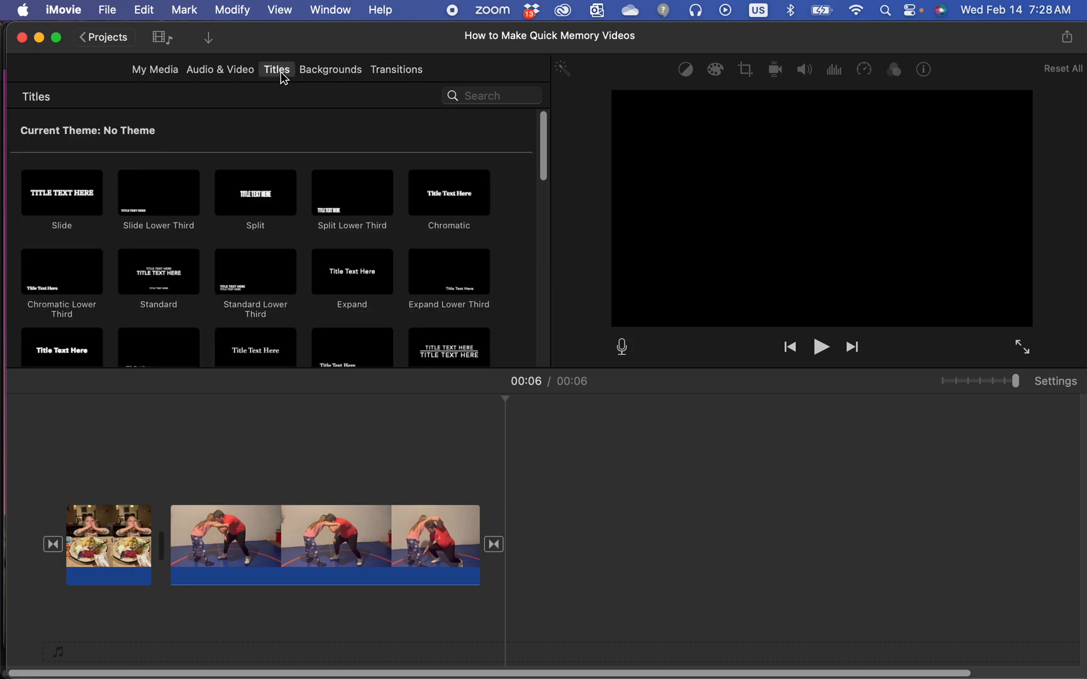
scroll(down, 3)
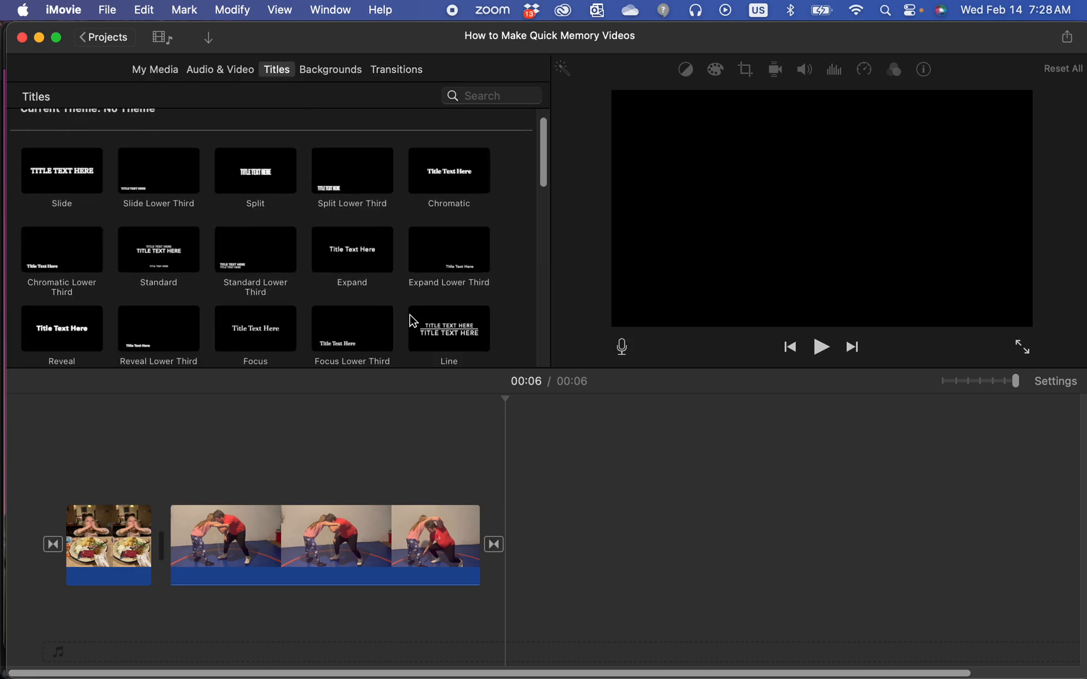
scroll(down, 3)
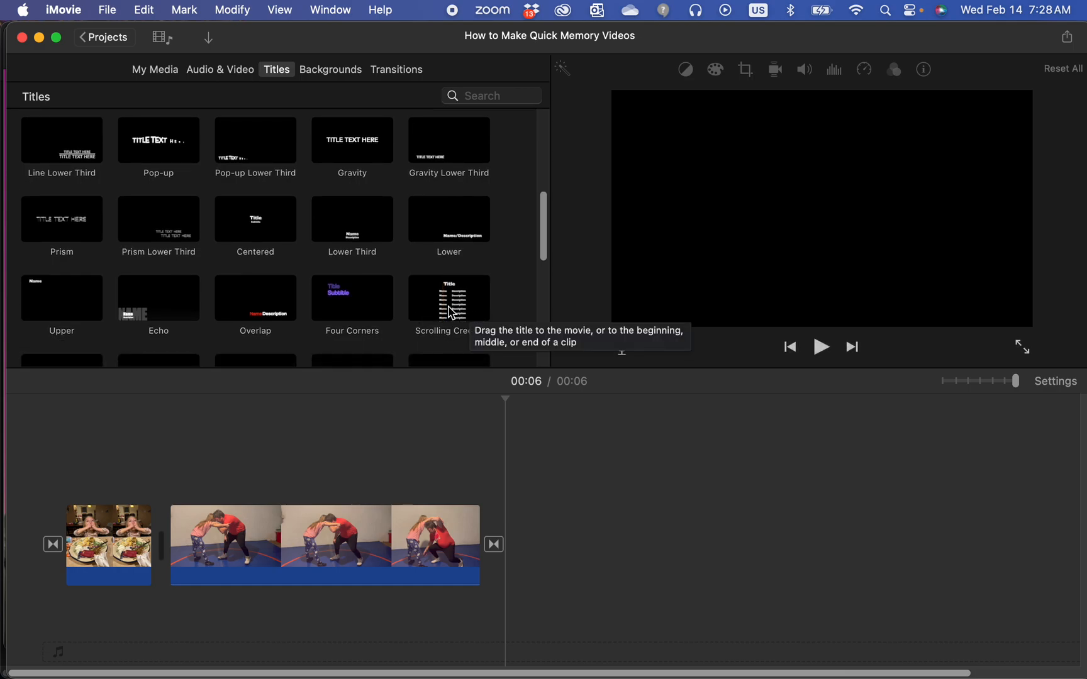
click(449, 298)
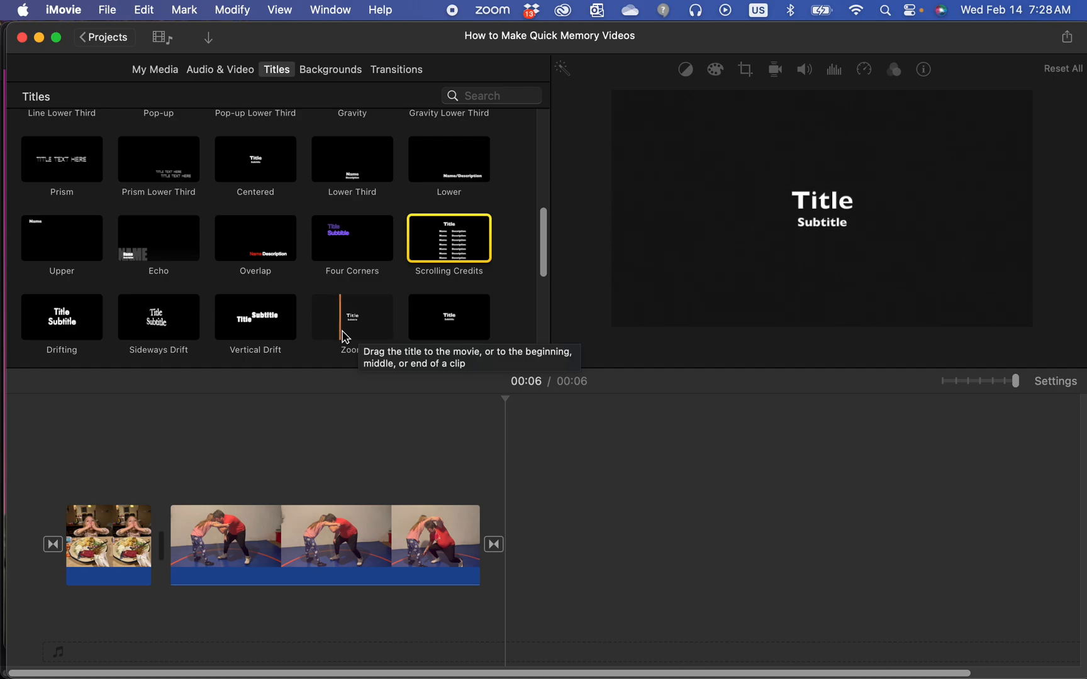
mouse_move(359, 334)
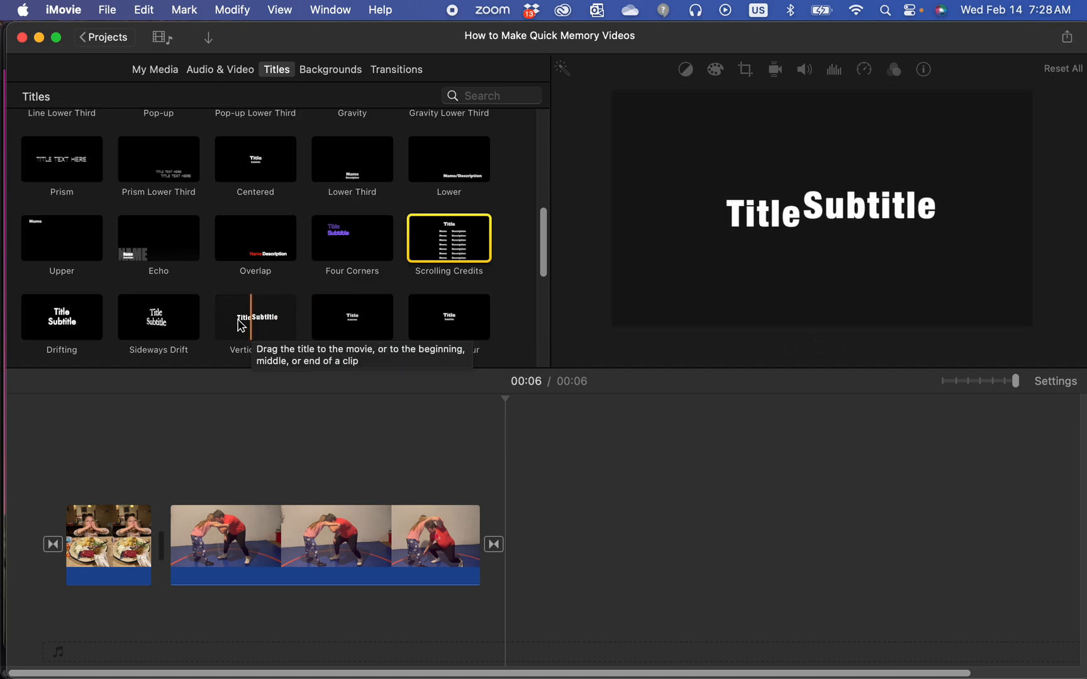
mouse_move(158, 318)
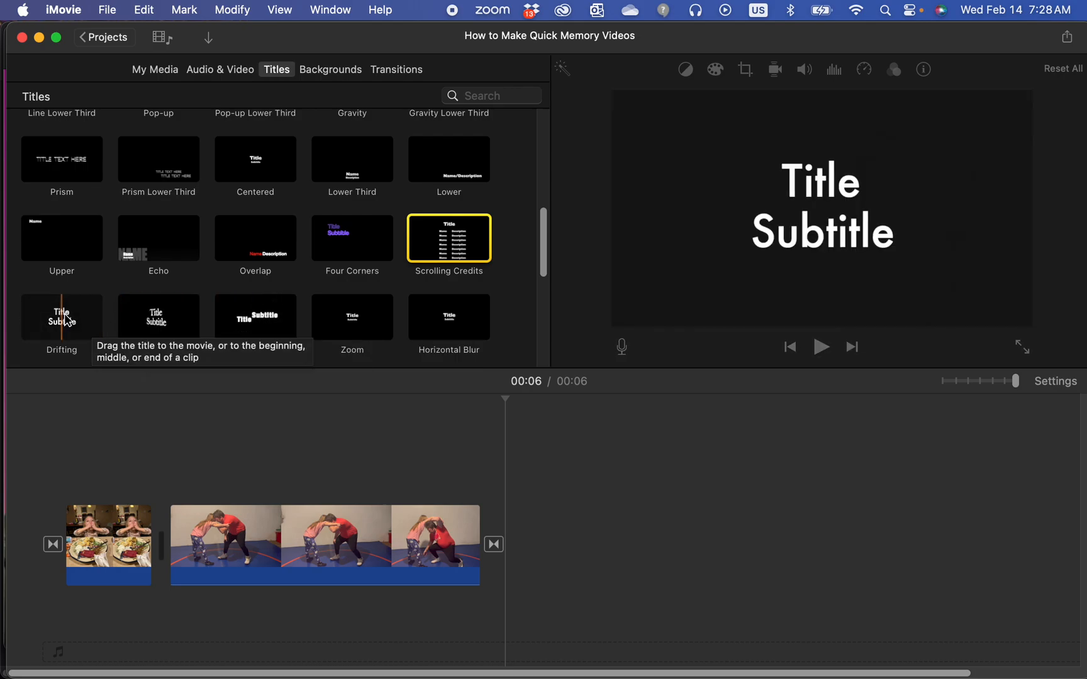
mouse_move(449, 238)
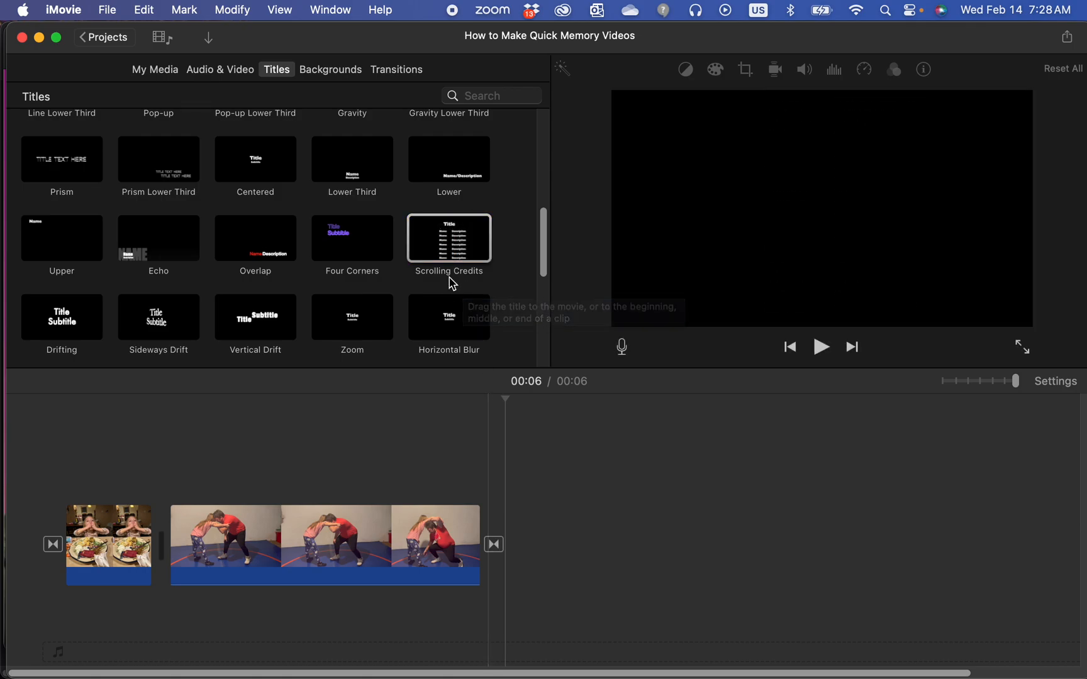
Place the Scrolling Credits title after the last clip and play it back.
click(449, 239)
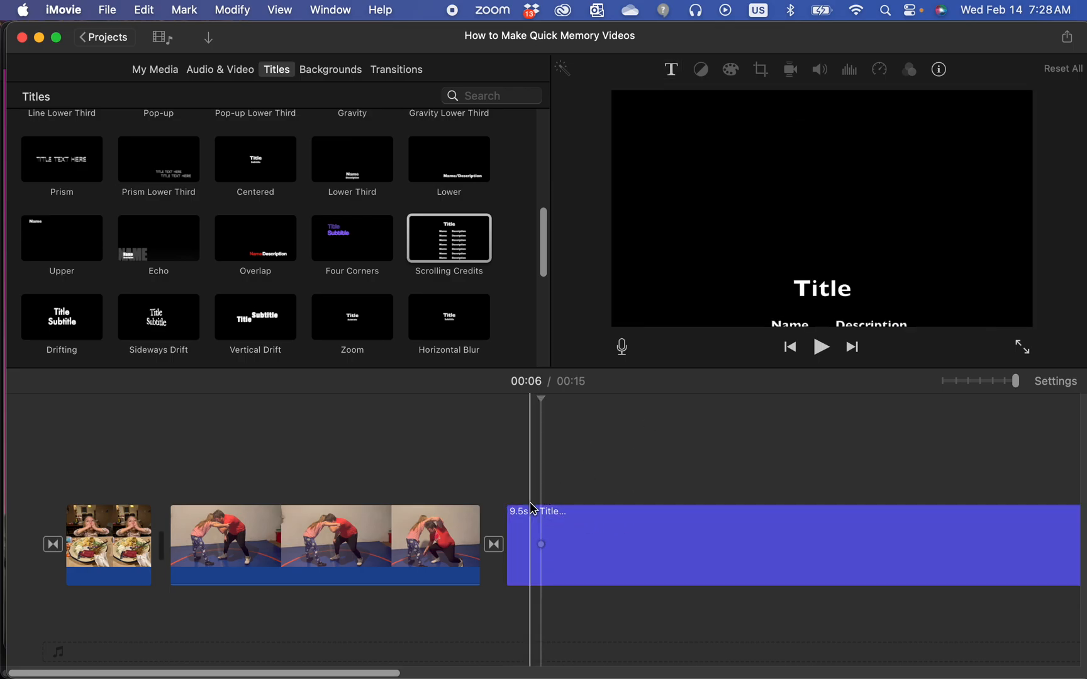
click(728, 544)
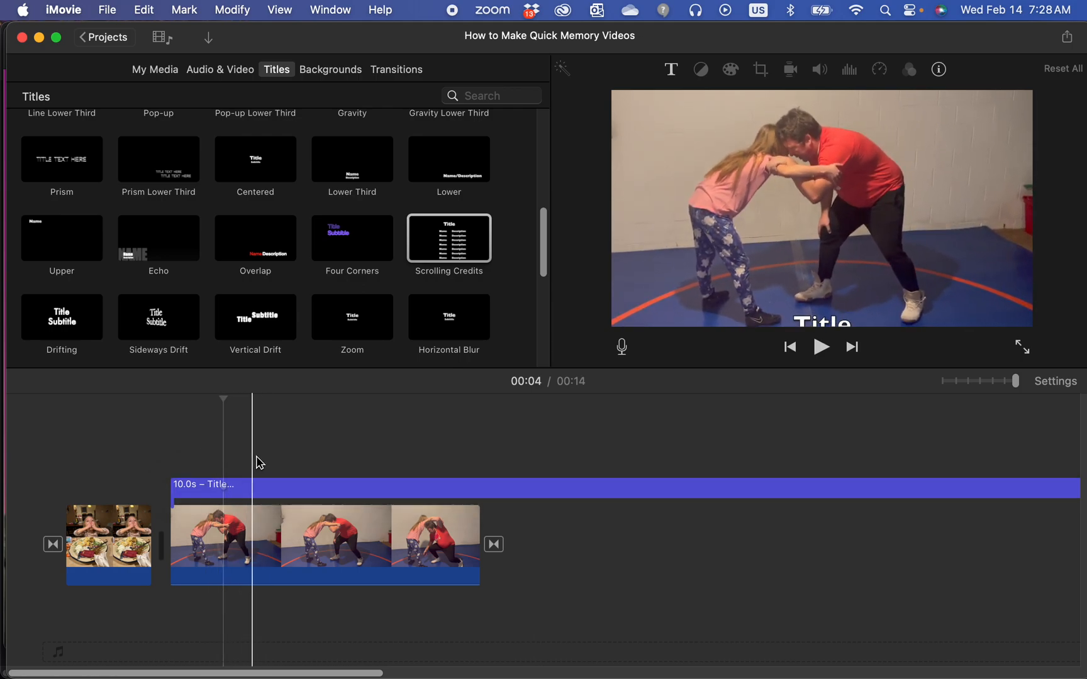
click(458, 471)
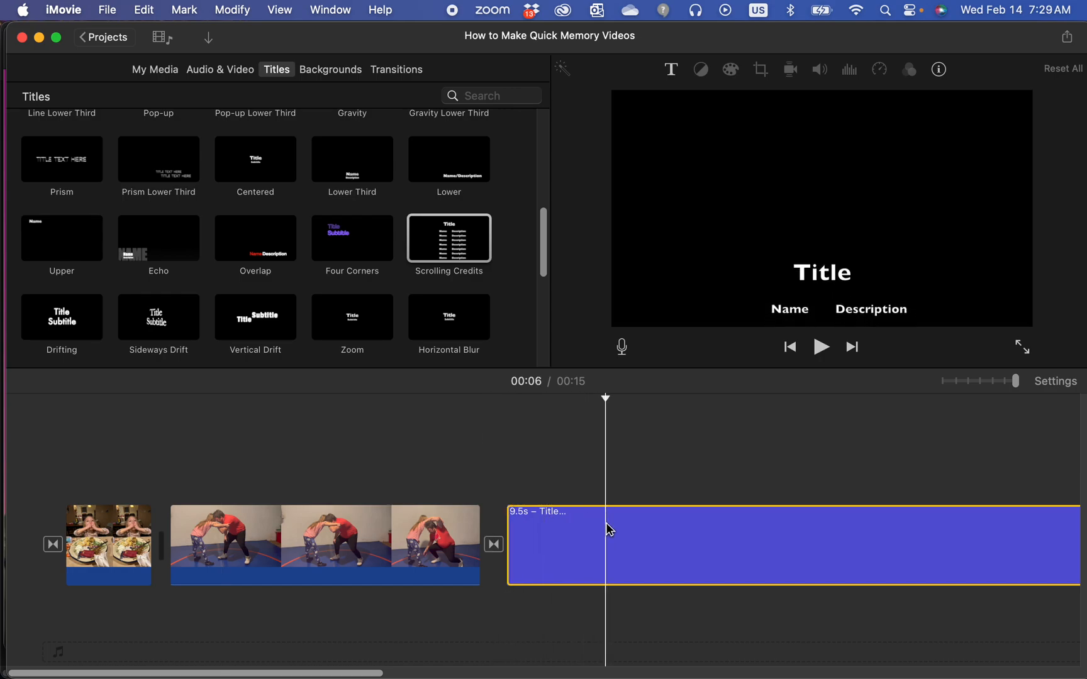
scroll(right, 3)
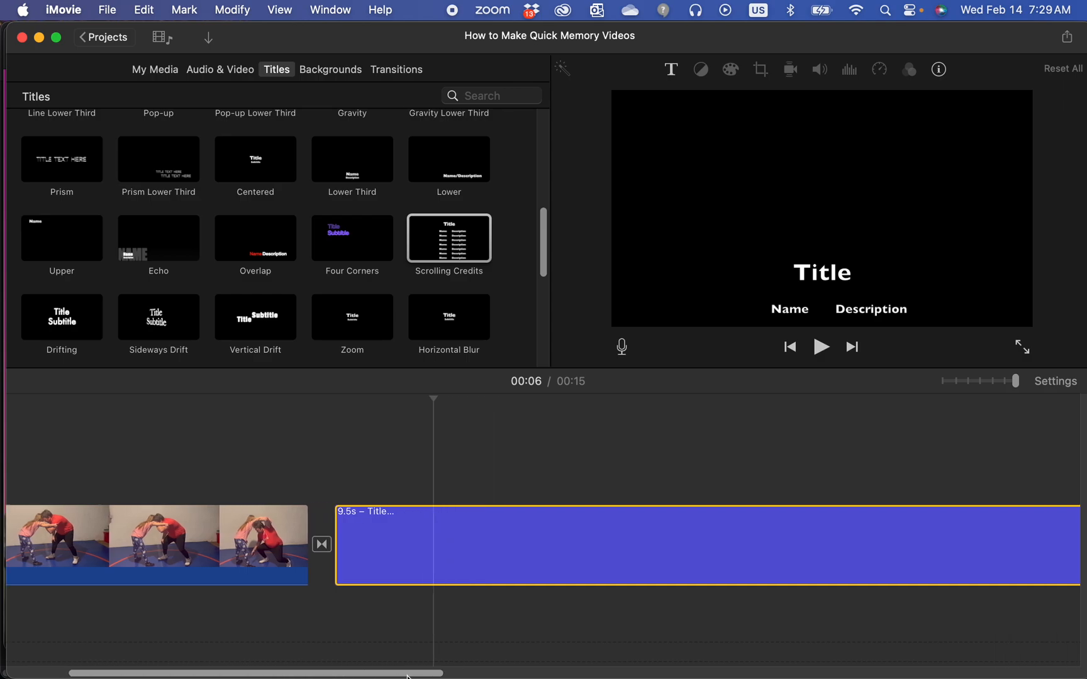
click(821, 347)
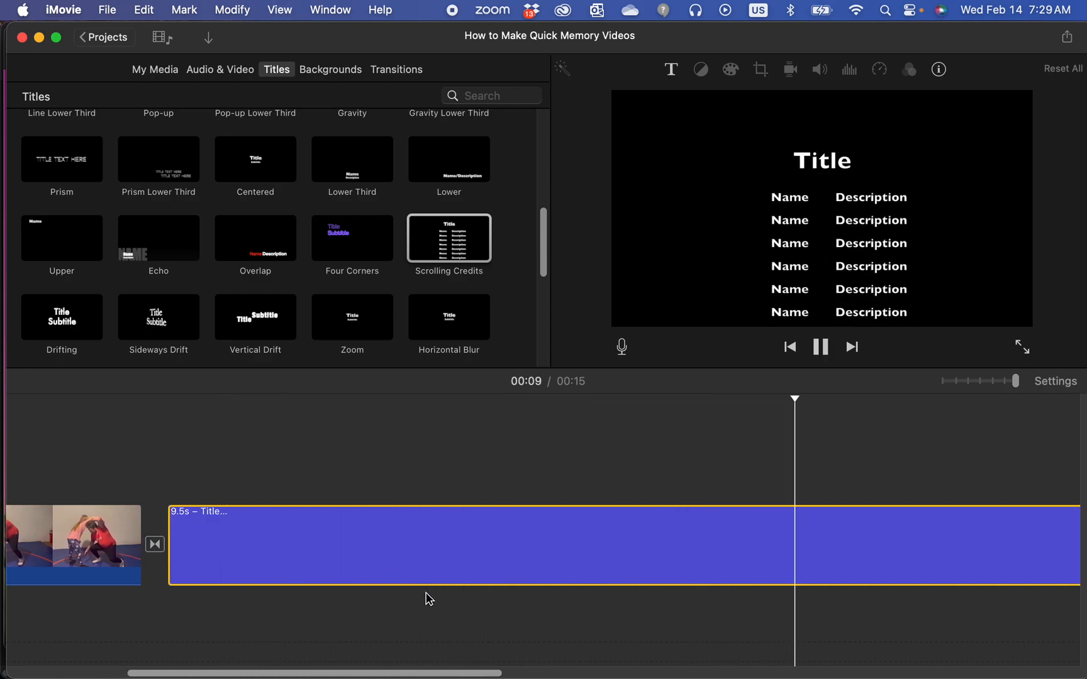
Trim the credits clip to about 8.4 seconds and open its placeholder text for editing.
click(820, 347)
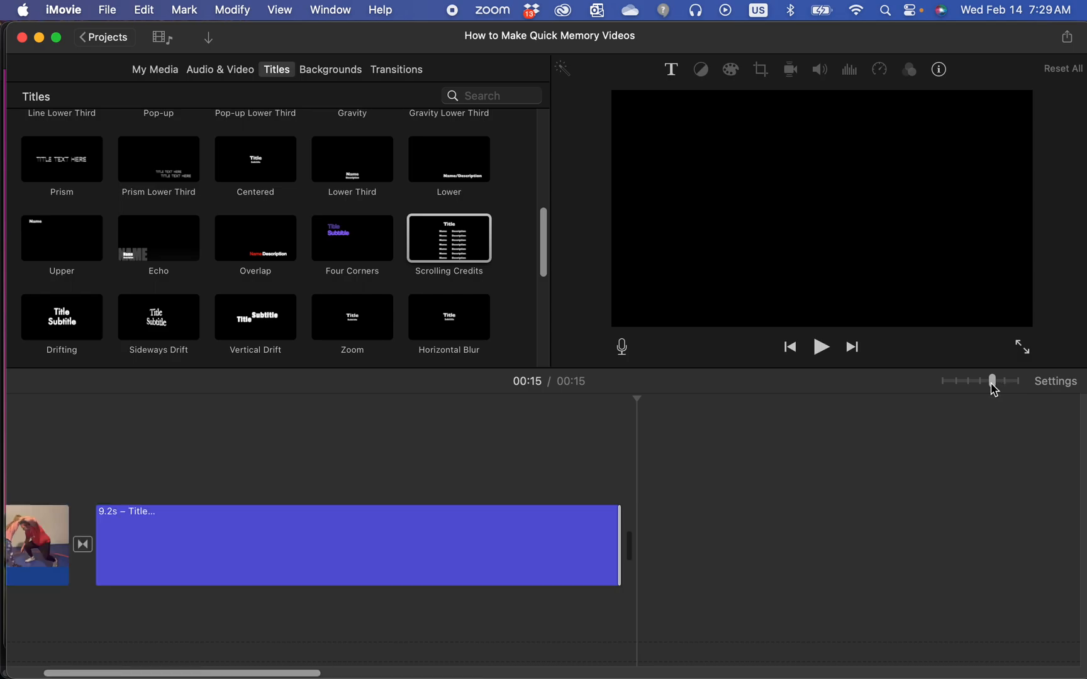
mouse_move(618, 548)
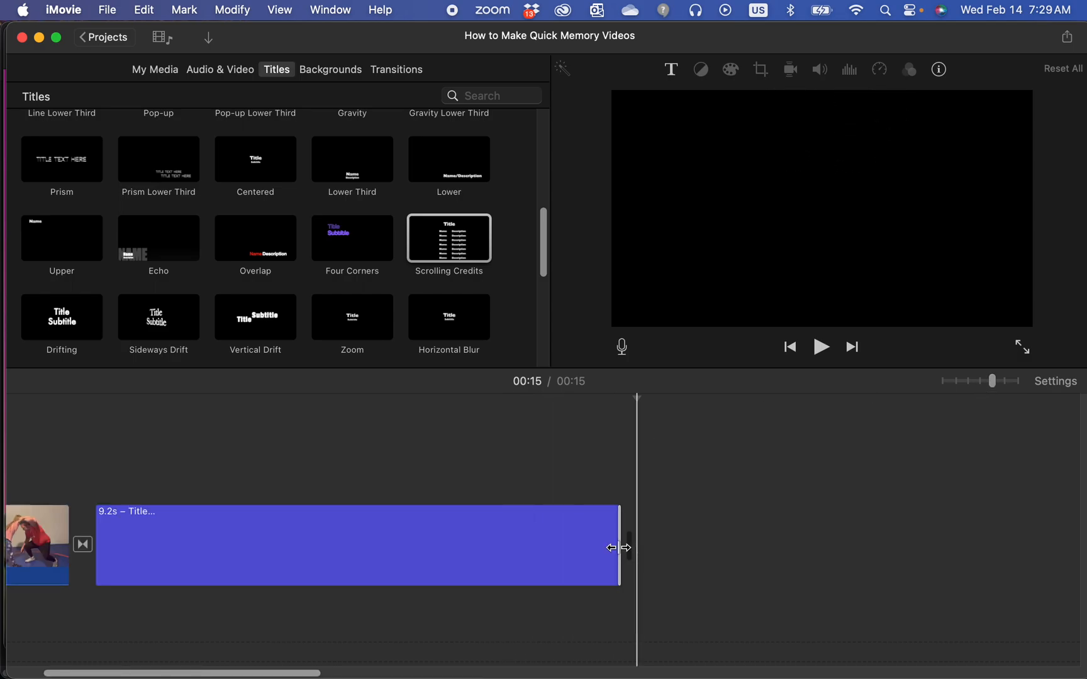
drag(619, 548, 730, 569)
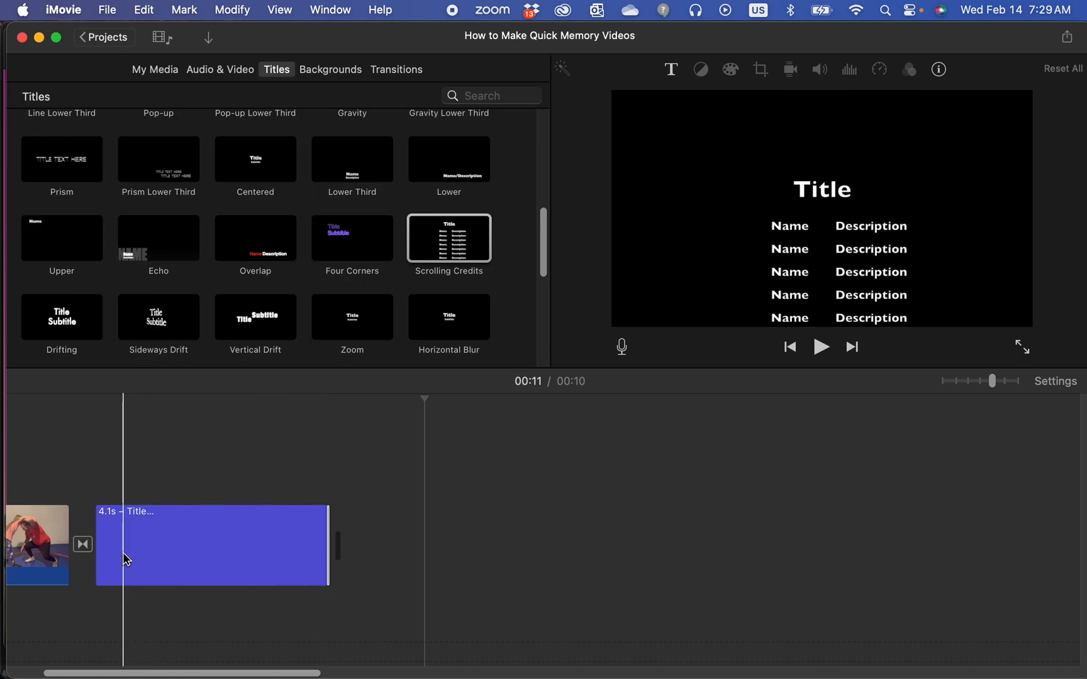
click(821, 346)
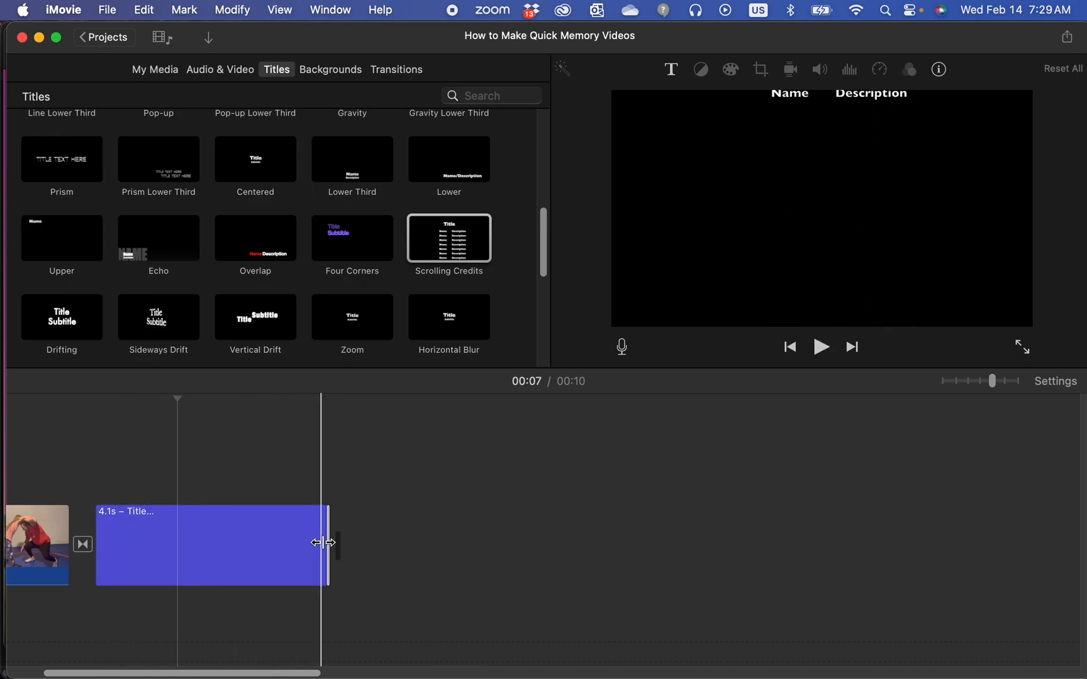
drag(325, 544, 579, 545)
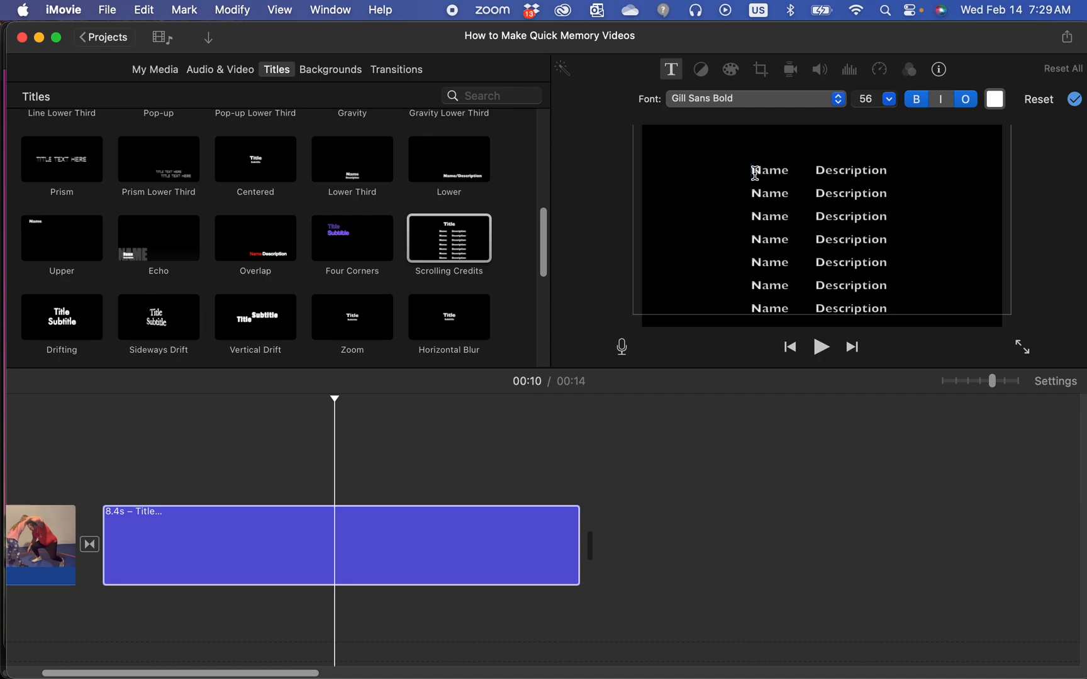
double_click(768, 170)
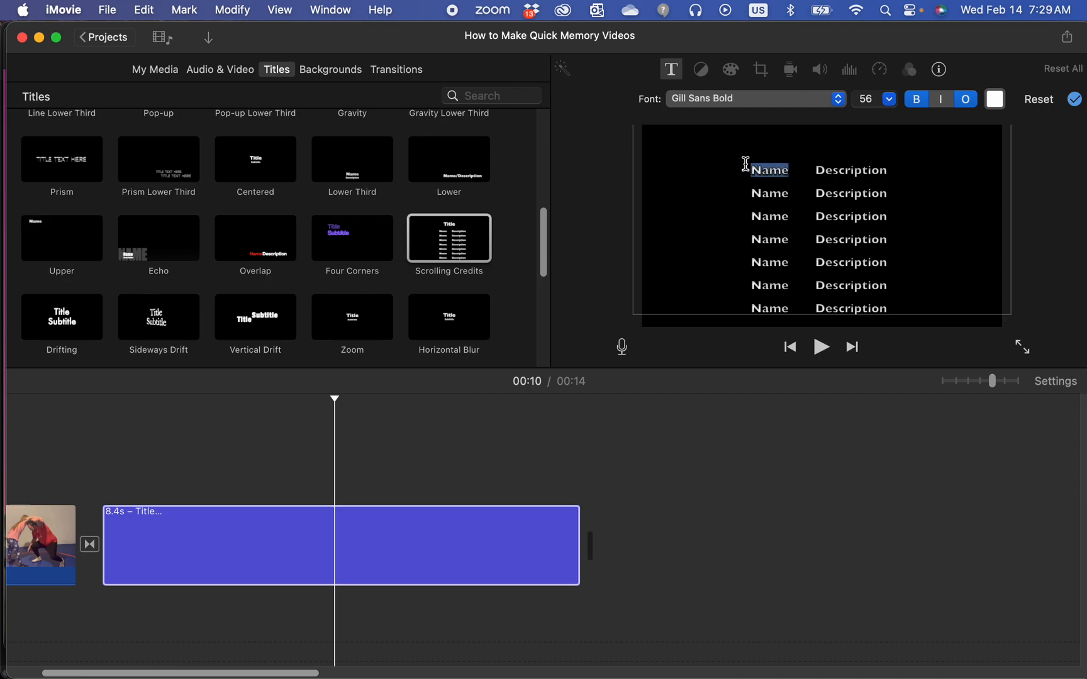
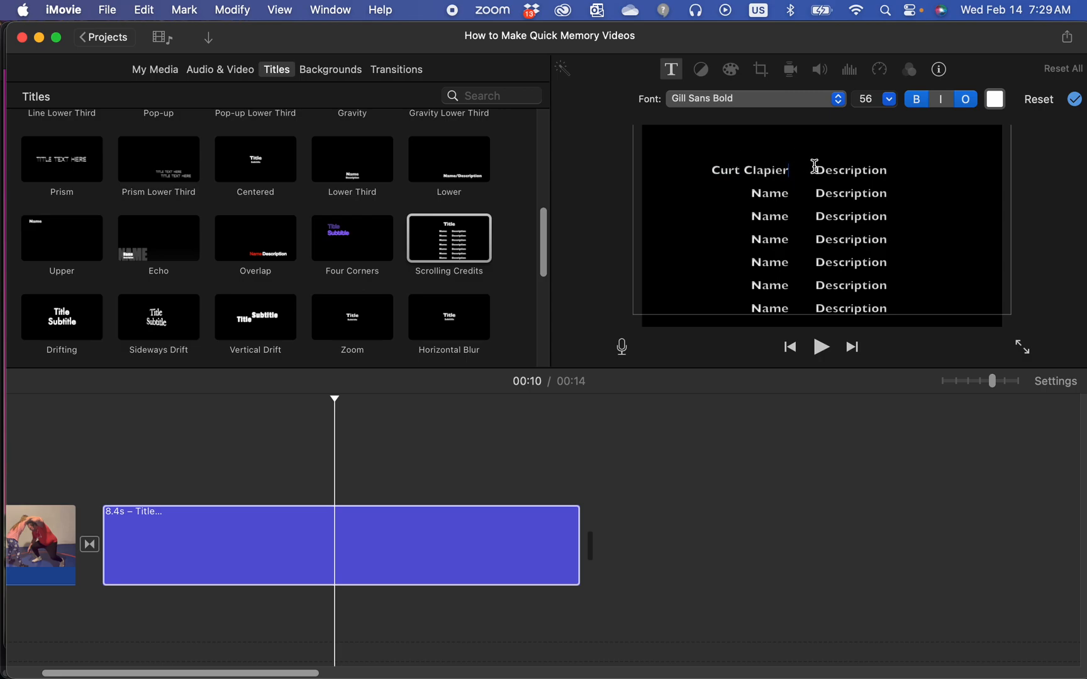
text(P)
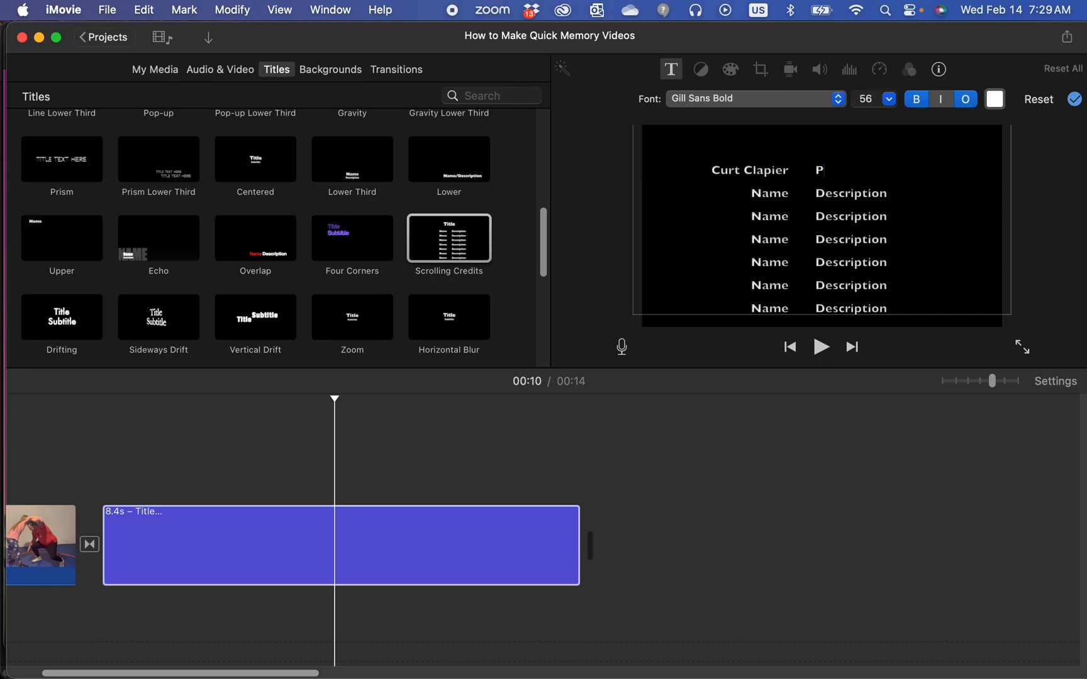
text(roducer)
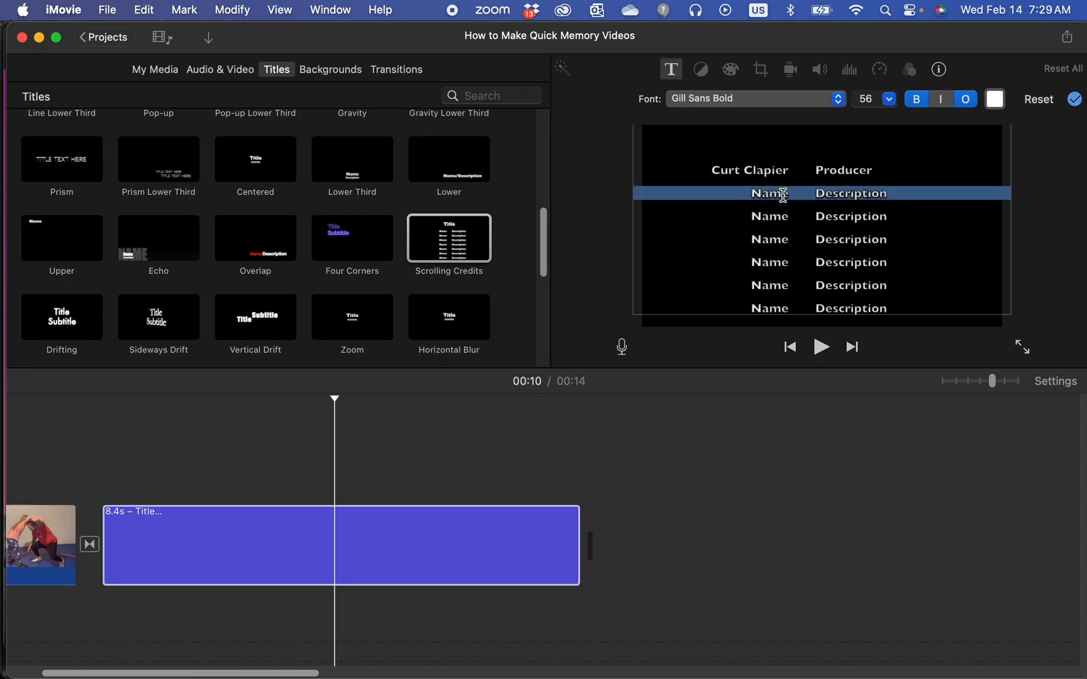
double_click(768, 193)
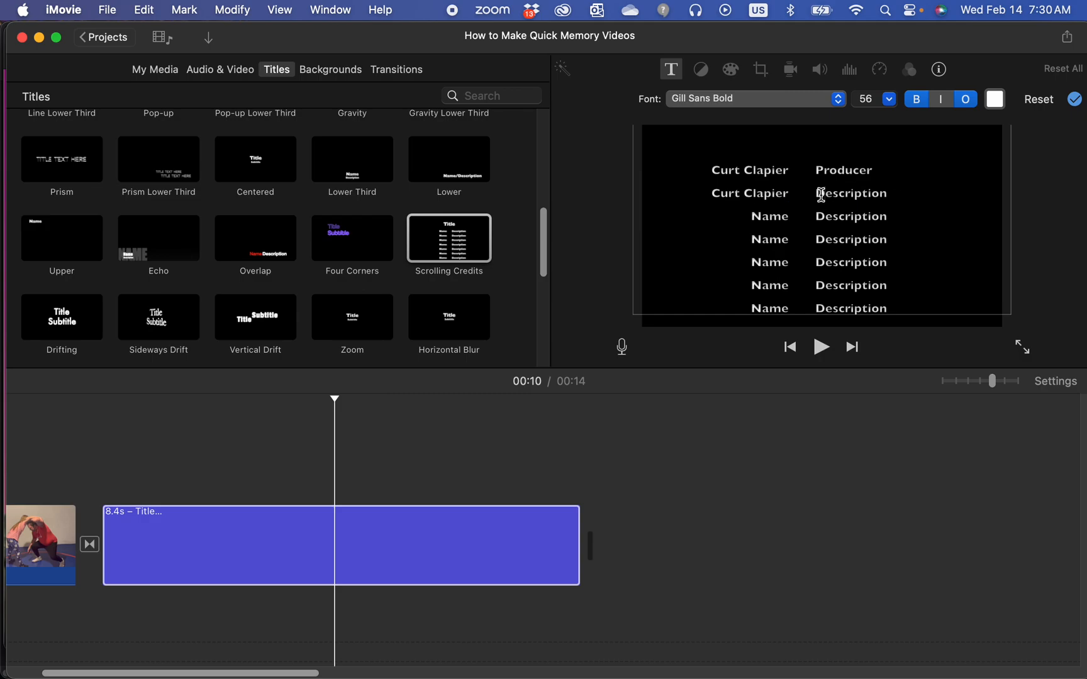
double_click(850, 193)
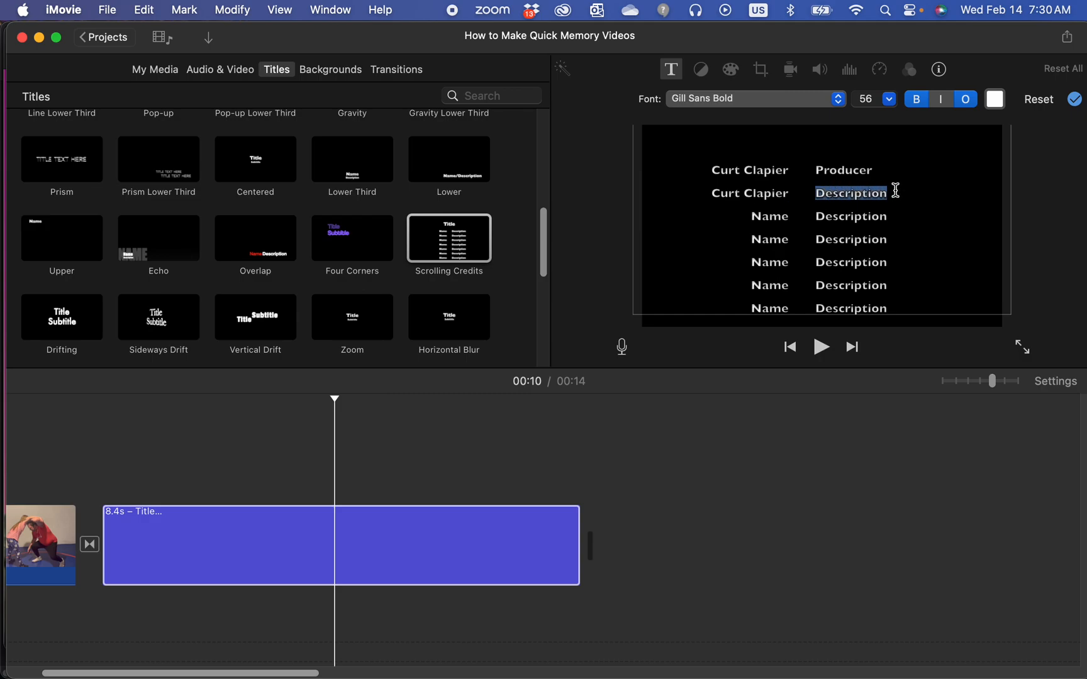
text(Dir)
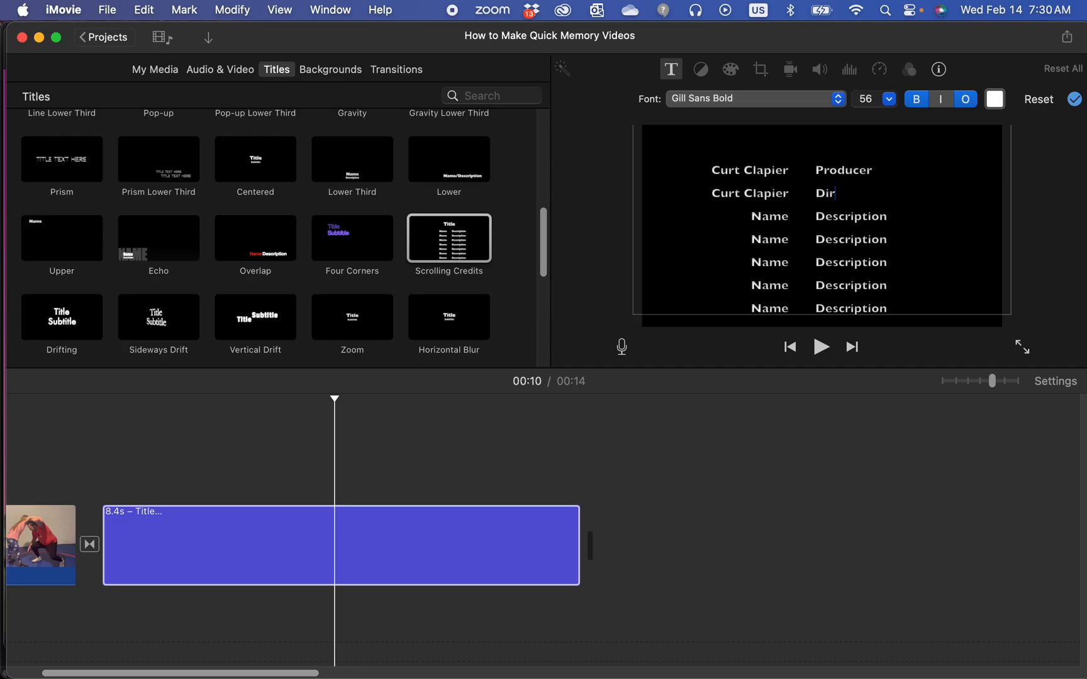
text(ector)
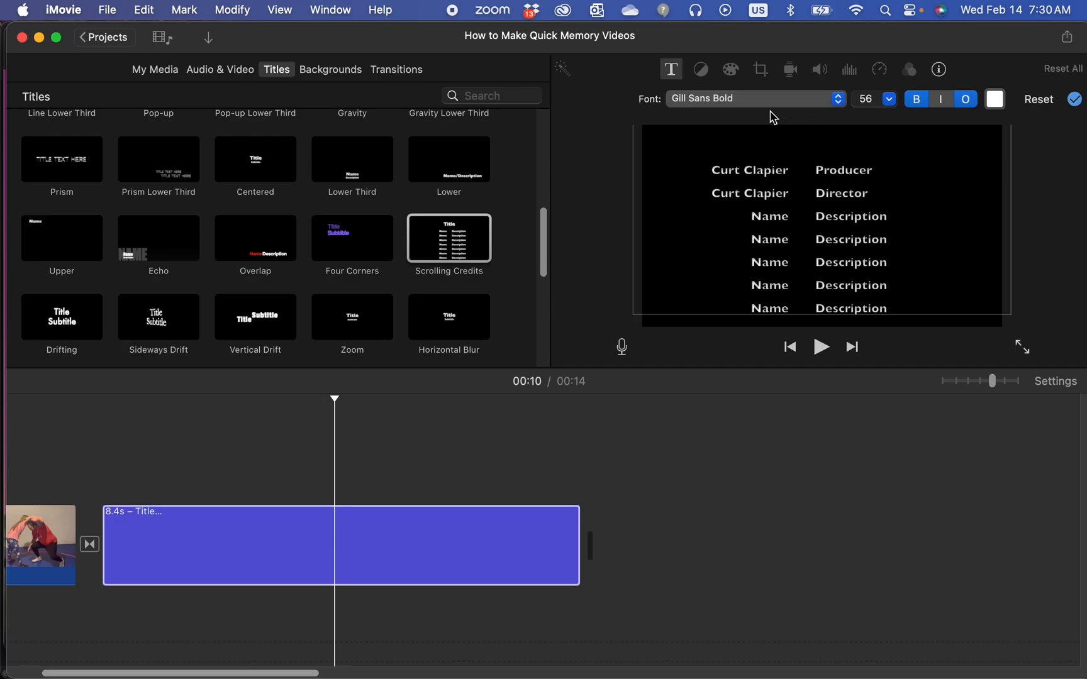
click(753, 99)
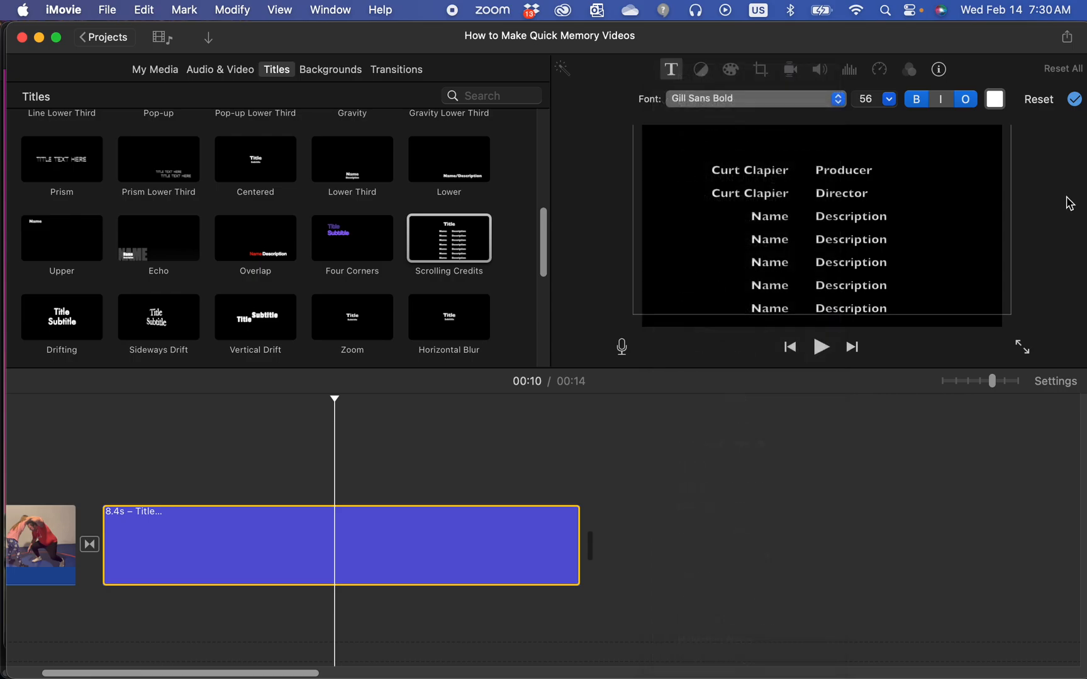
mouse_move(830, 238)
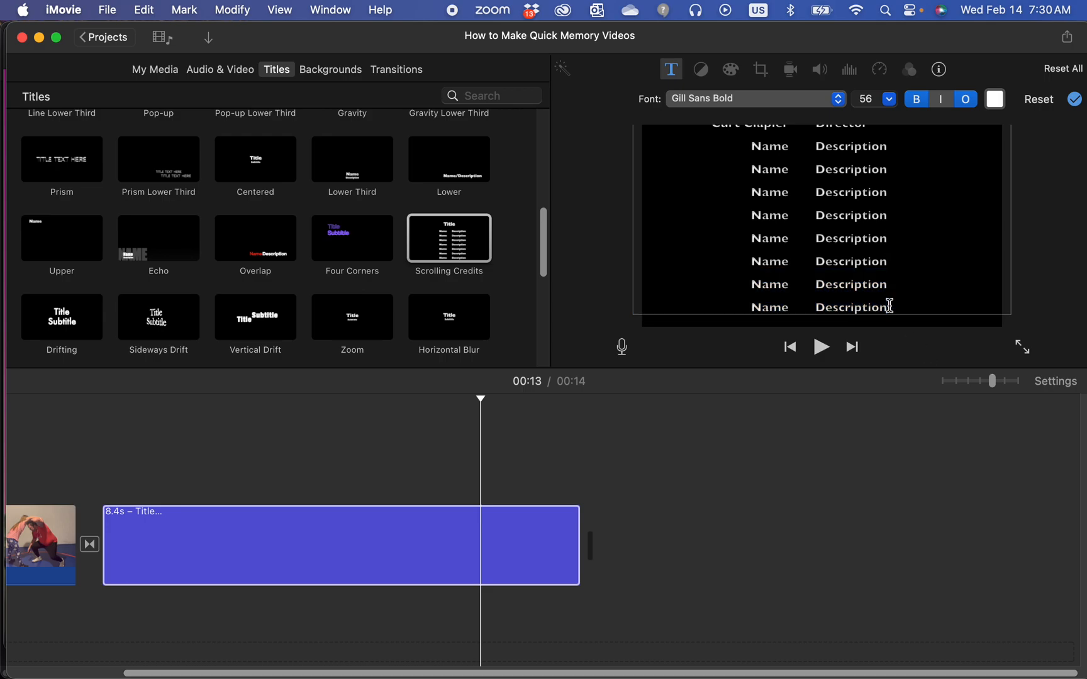
Add a placeholder Name and Description line below the last credit and edit it.
double_click(818, 307)
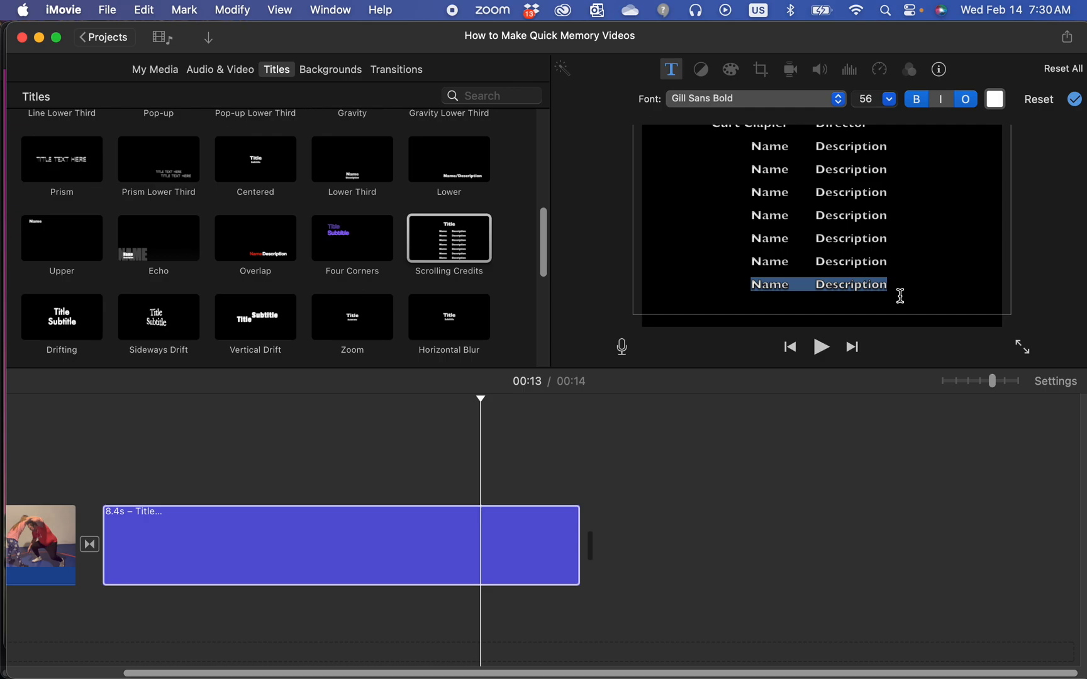
mouse_move(973, 304)
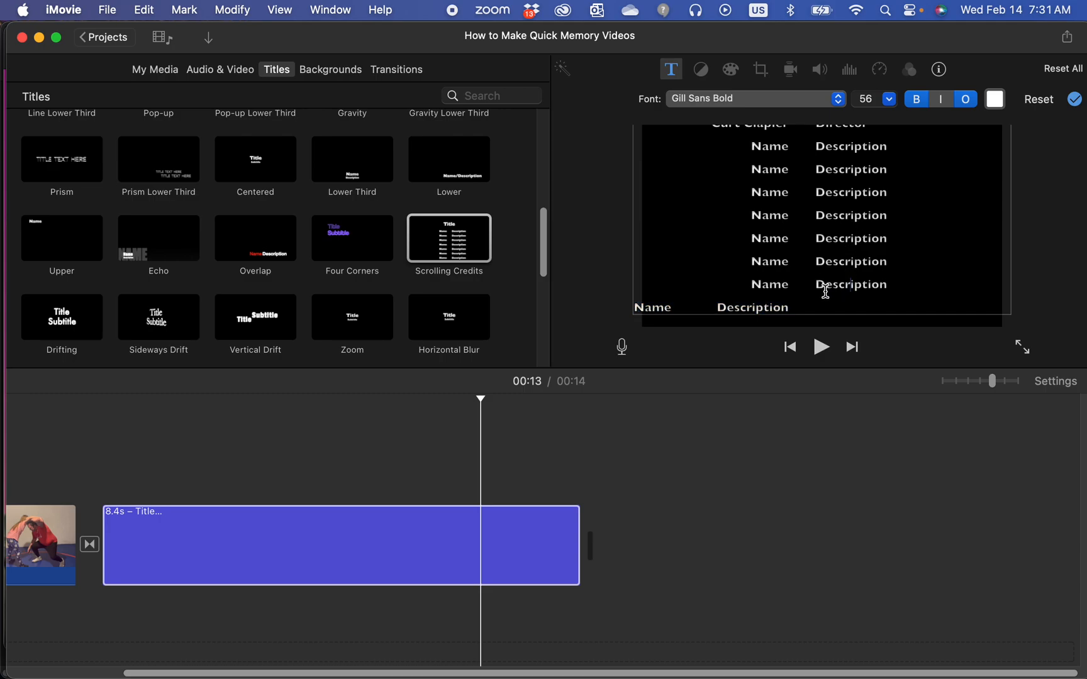
double_click(851, 284)
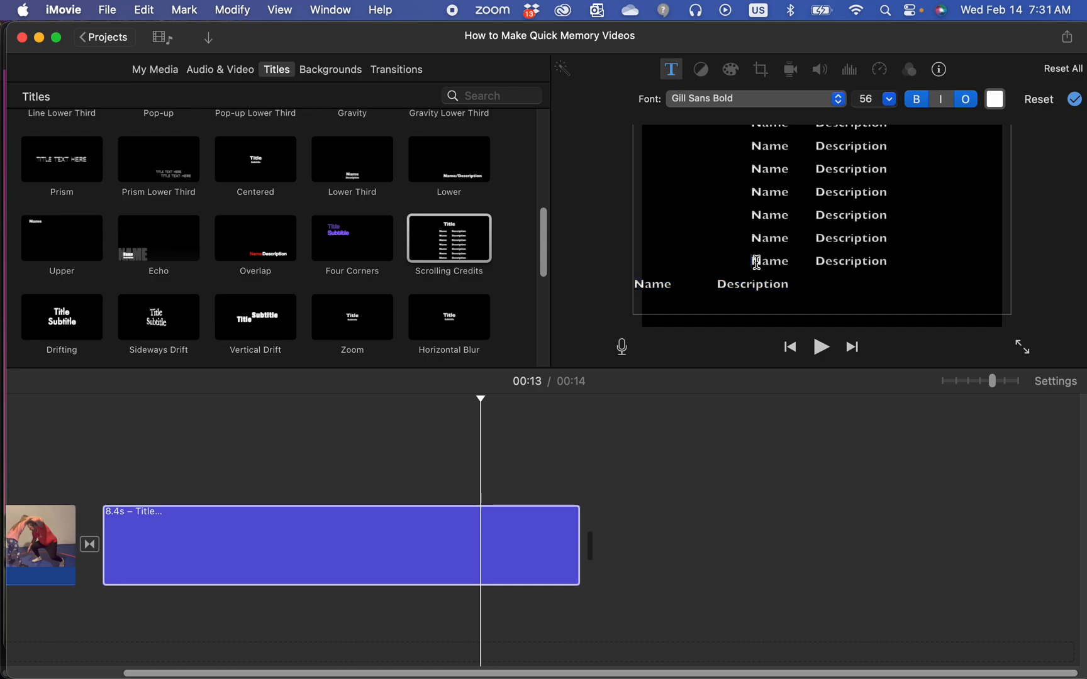
mouse_move(845, 226)
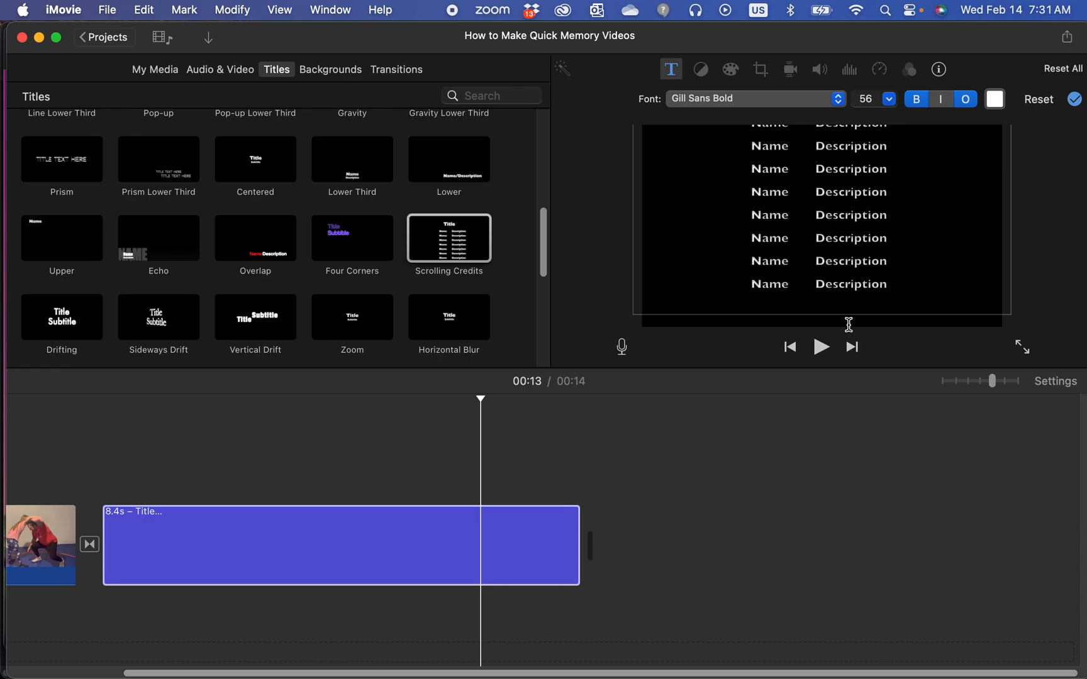
mouse_move(586, 439)
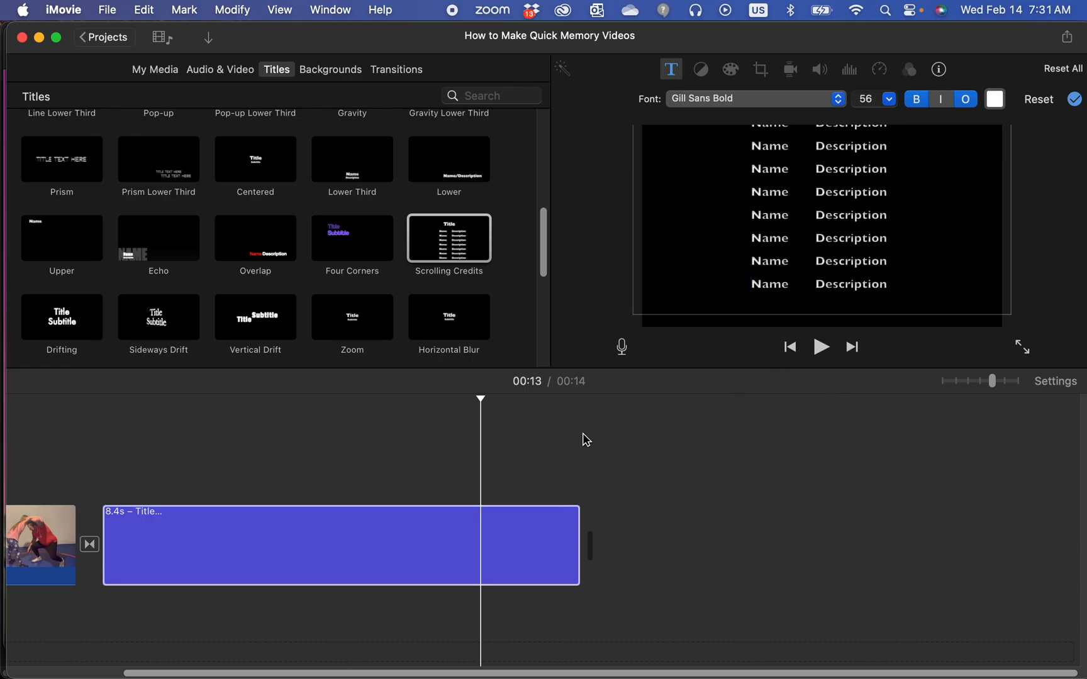
mouse_move(641, 436)
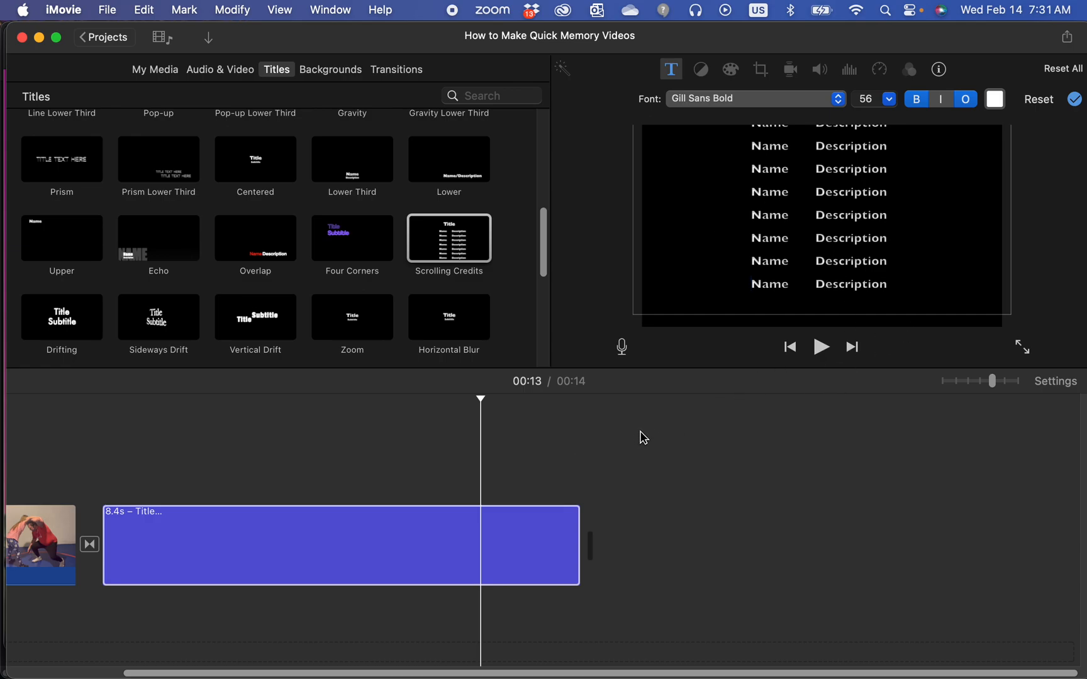
mouse_move(818, 458)
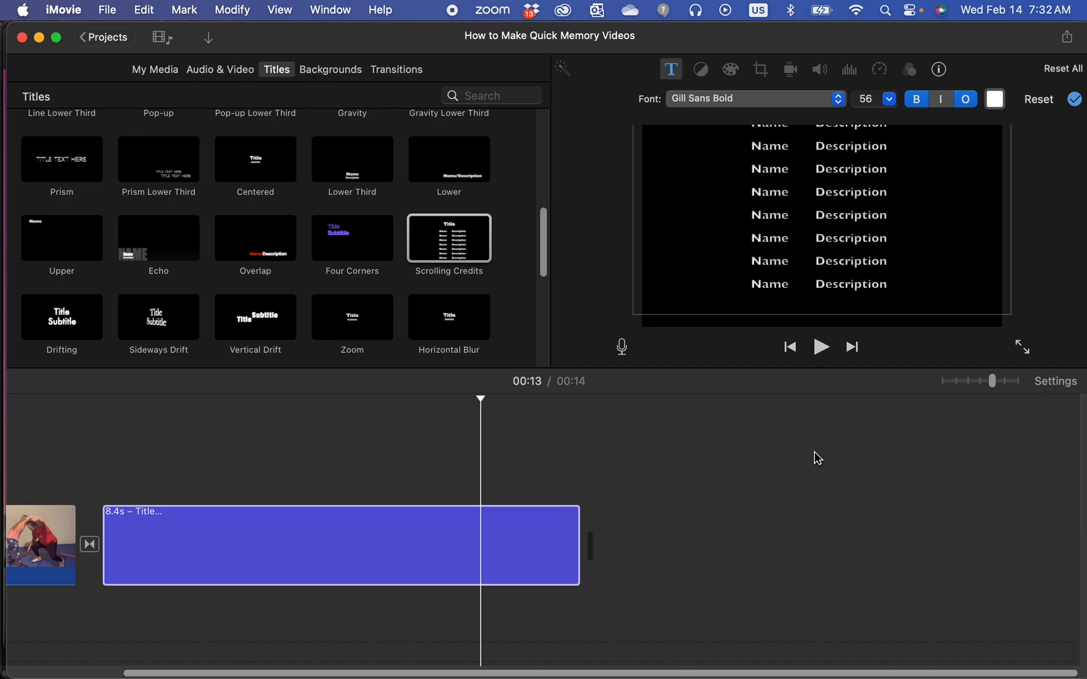
mouse_move(844, 428)
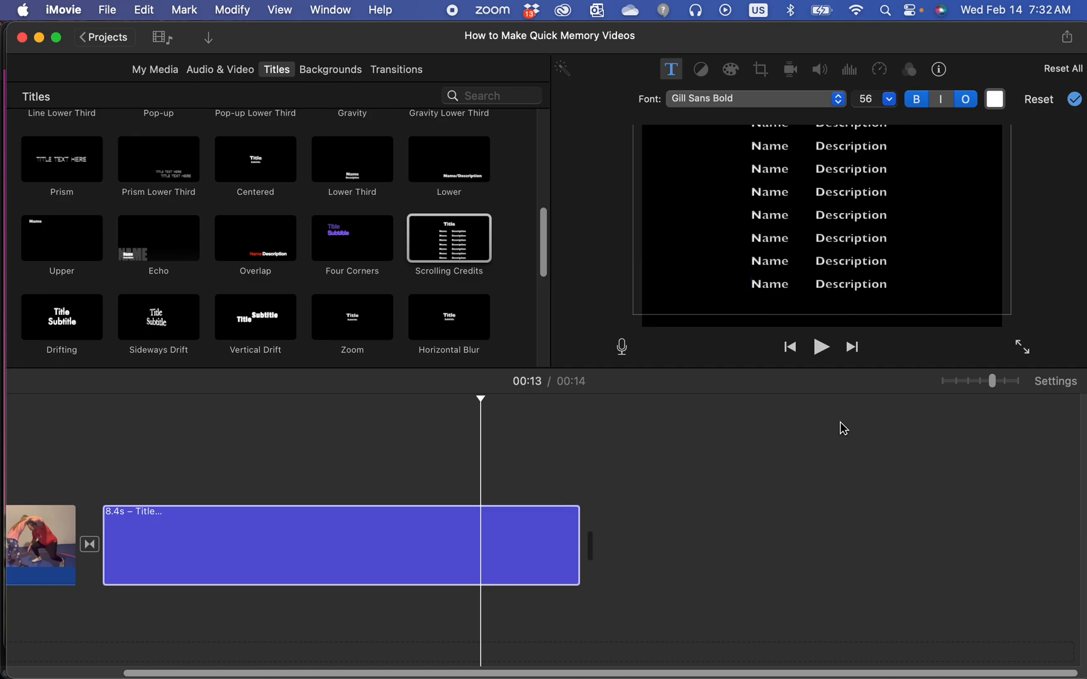